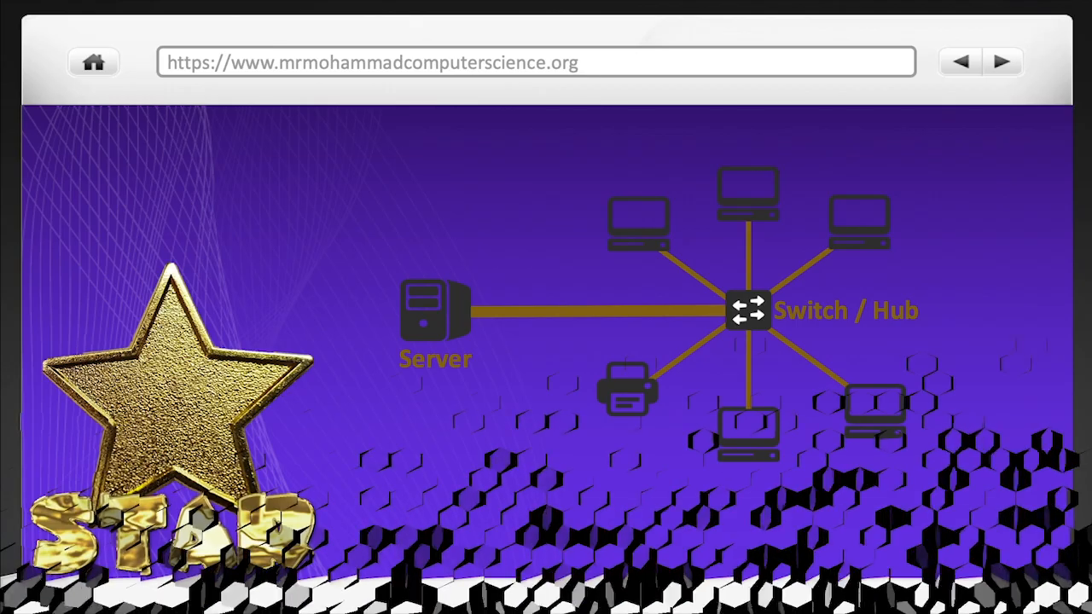
left_click(1002, 61)
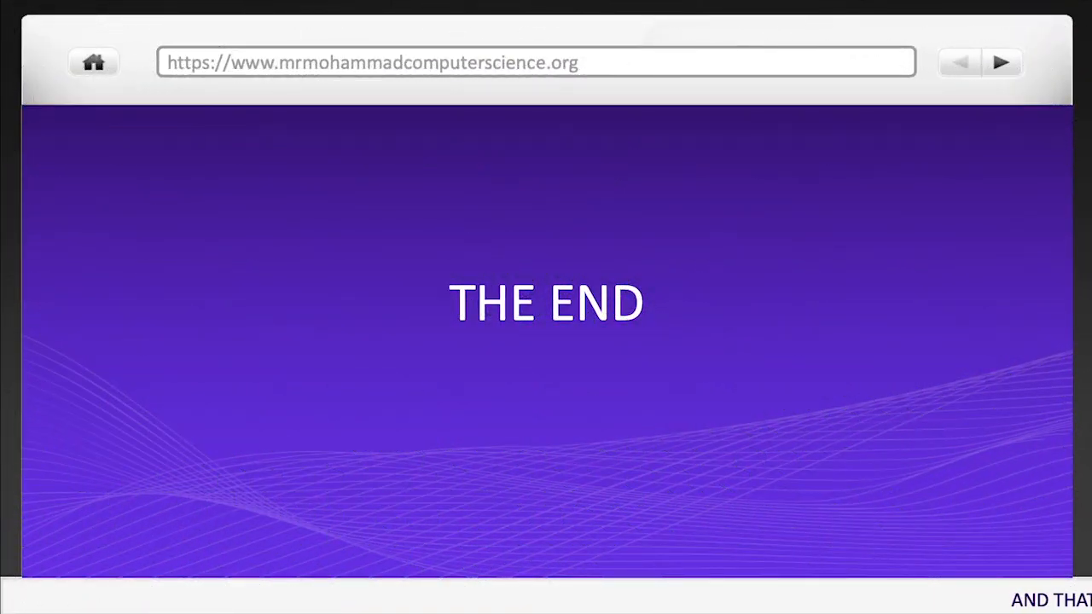